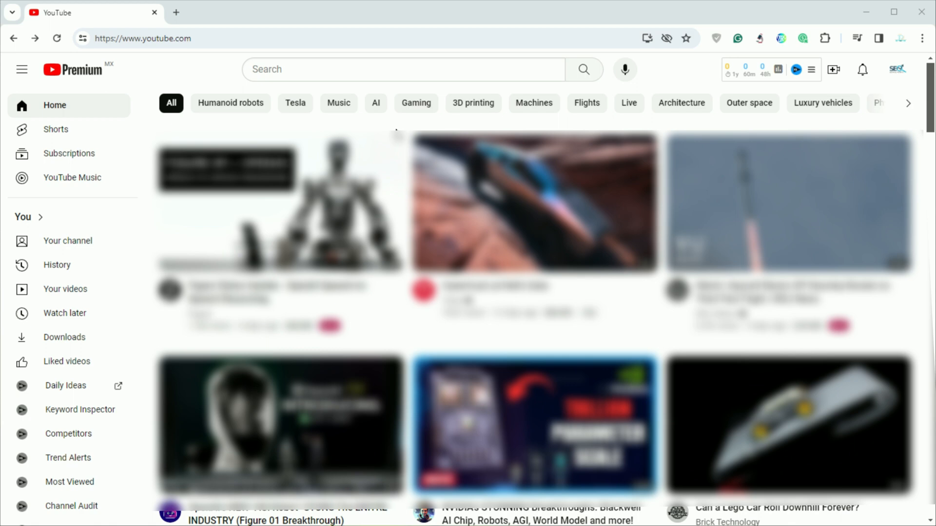
pyautogui.moveTo(533, 201)
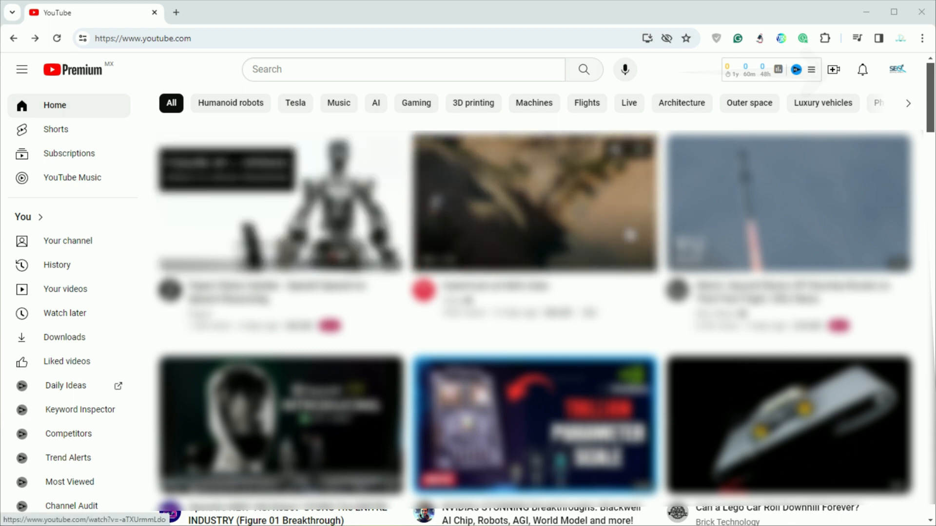
# - Open the account menu from the profile avatar on the YouTube home page
pyautogui.click(898, 69)
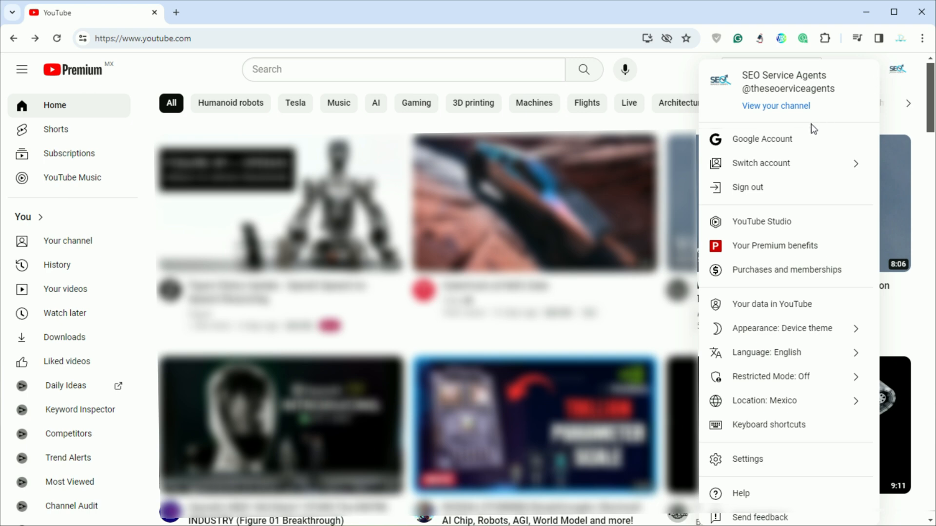
pyautogui.moveTo(776, 163)
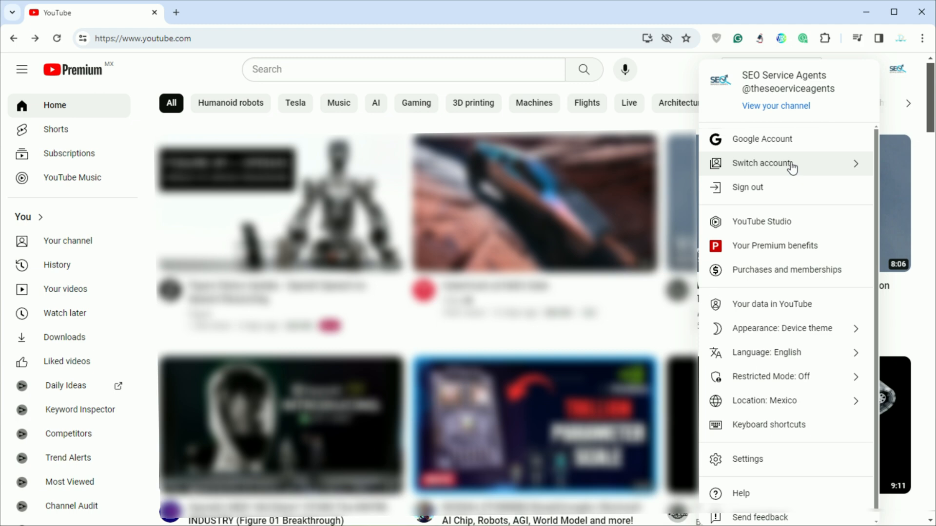
pyautogui.moveTo(773, 169)
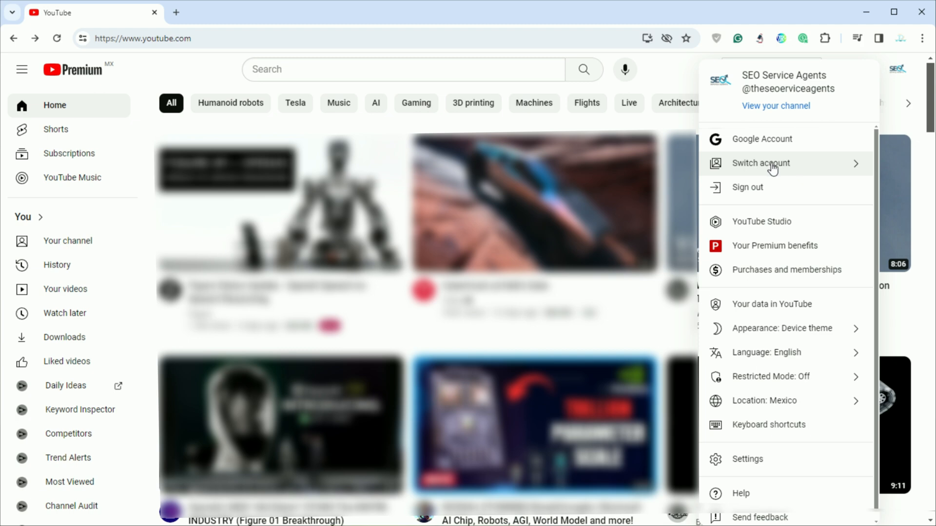
pyautogui.moveTo(816, 171)
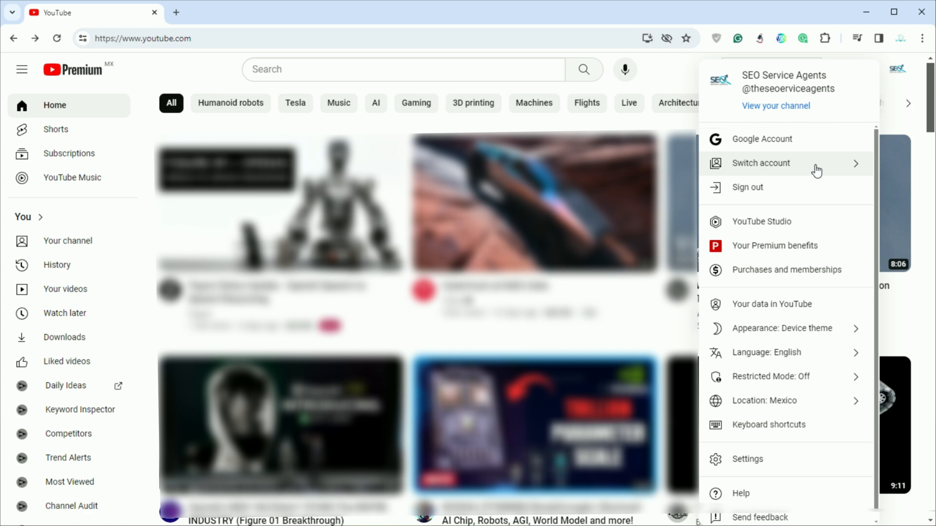
pyautogui.moveTo(769, 229)
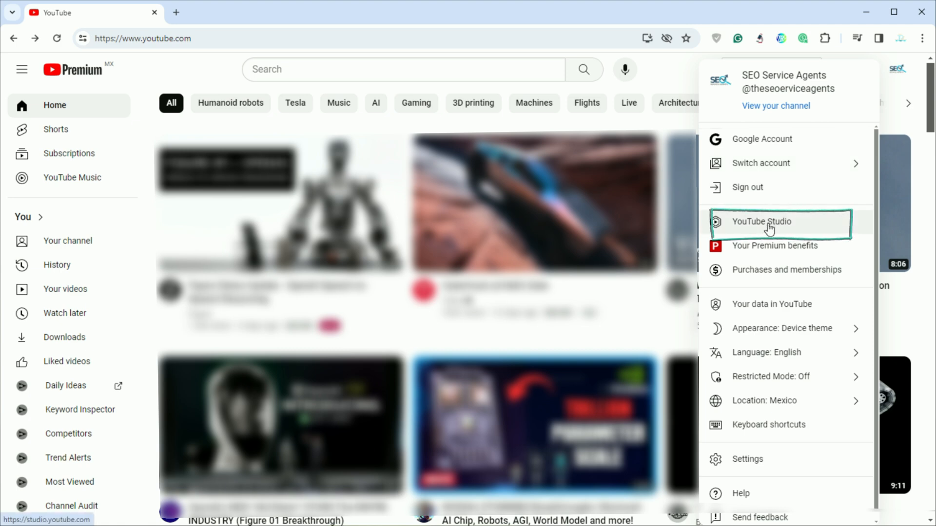
# - Go to the YouTube Studio channel dashboard from the account menu
pyautogui.click(768, 221)
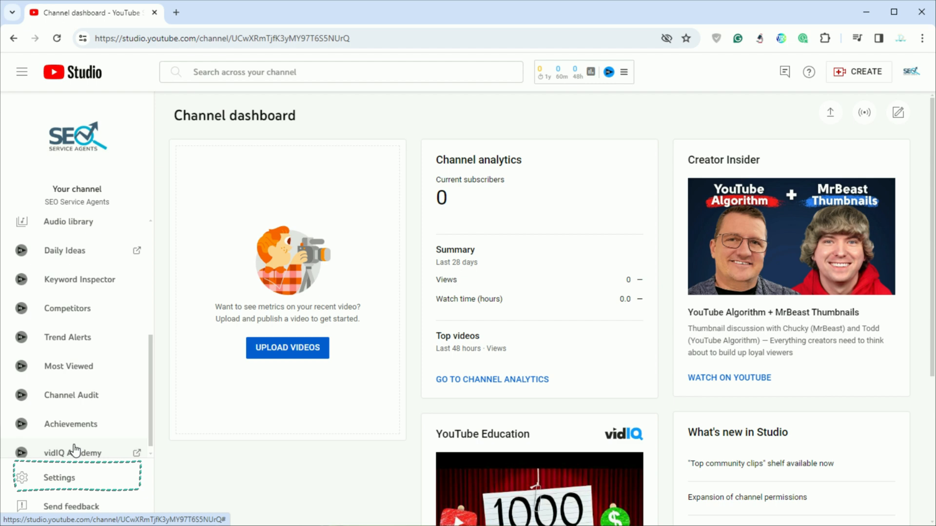
# - Open Settings > Channel > Advanced settings and scroll down to Other settings
pyautogui.click(58, 478)
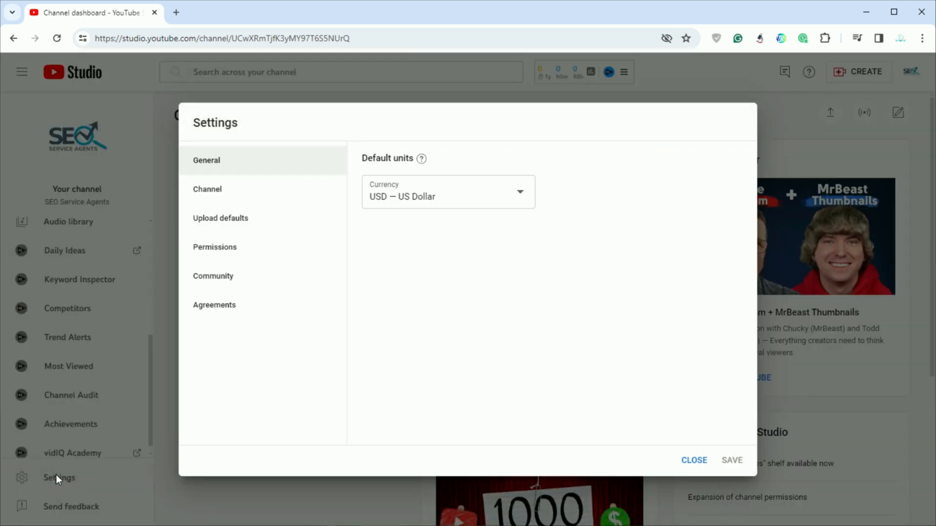
pyautogui.click(207, 189)
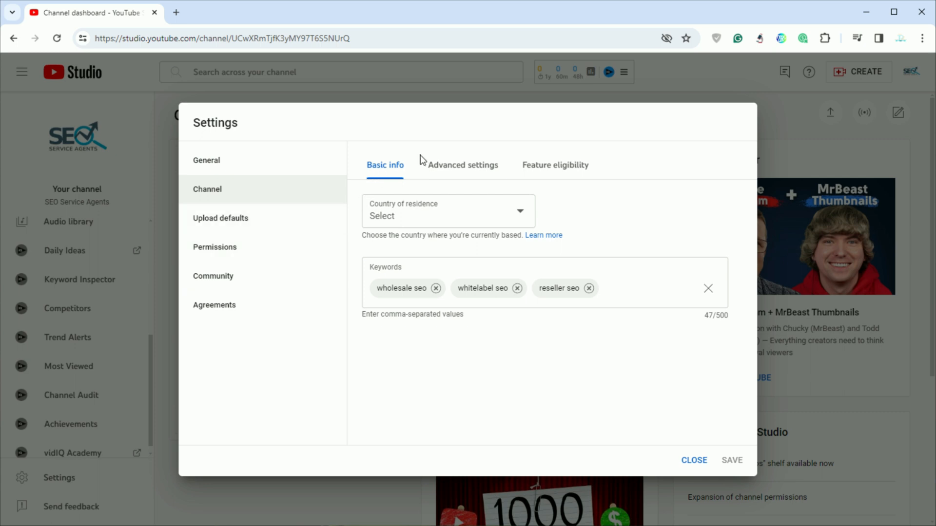
pyautogui.moveTo(462, 165)
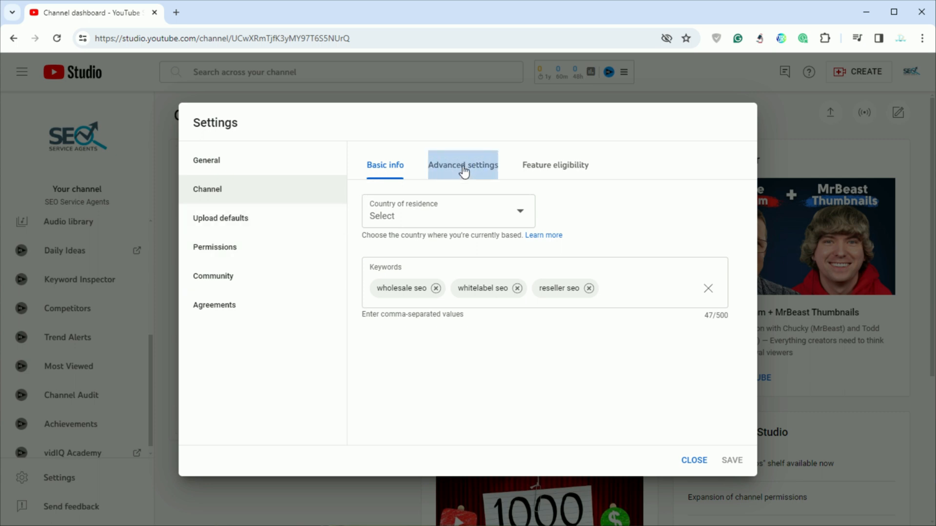
pyautogui.click(463, 166)
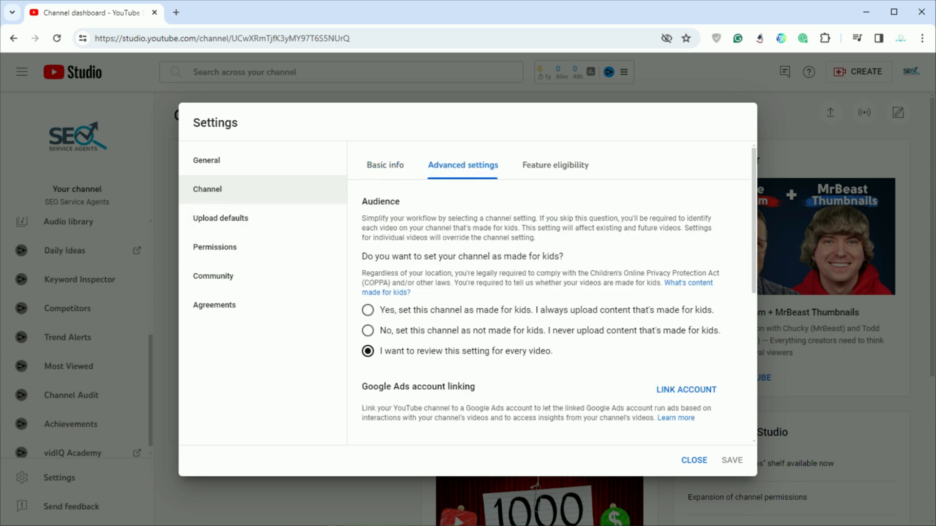
pyautogui.scroll(-3)
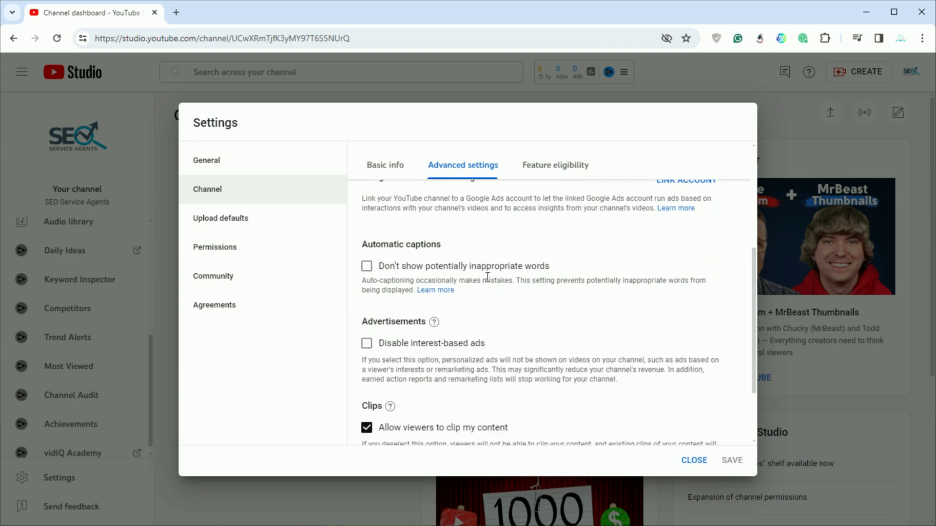
pyautogui.scroll(-3)
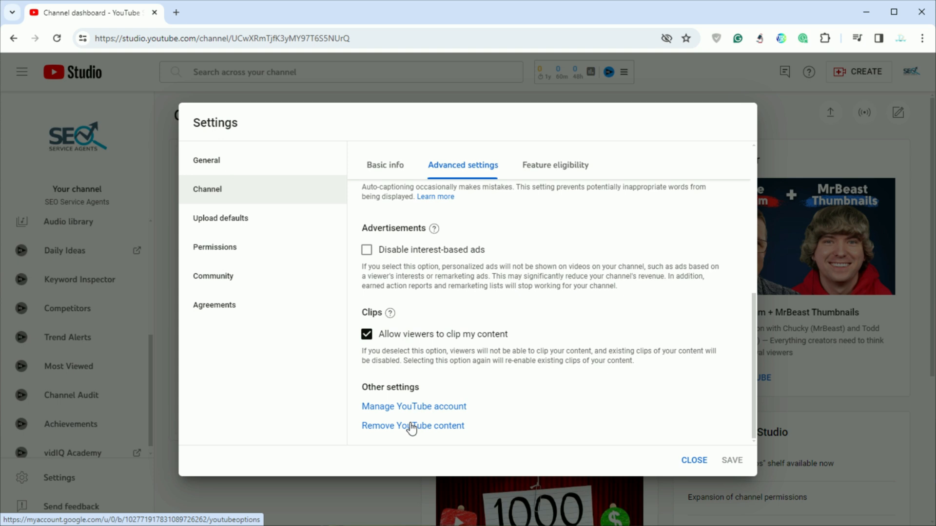
# - Choose 'Remove YouTube content' and submit the account password on the sign-in page
pyautogui.click(412, 425)
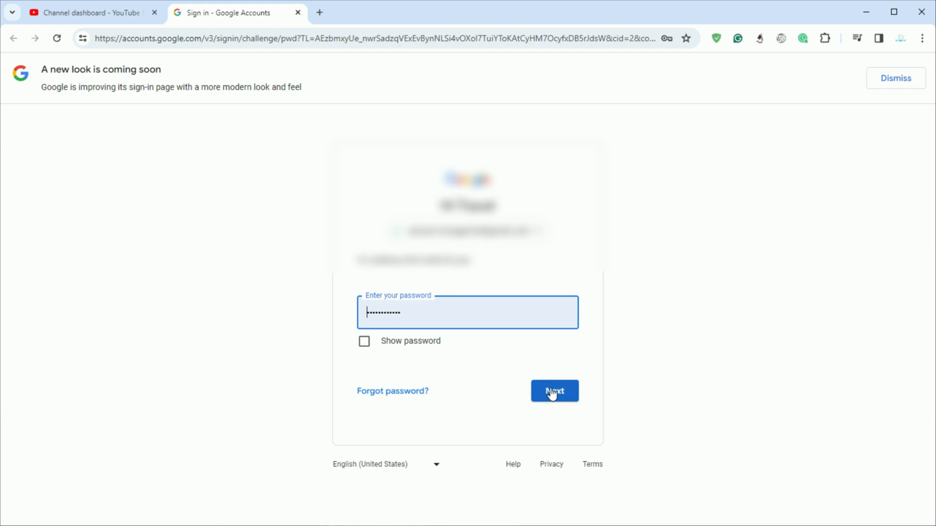
pyautogui.click(554, 390)
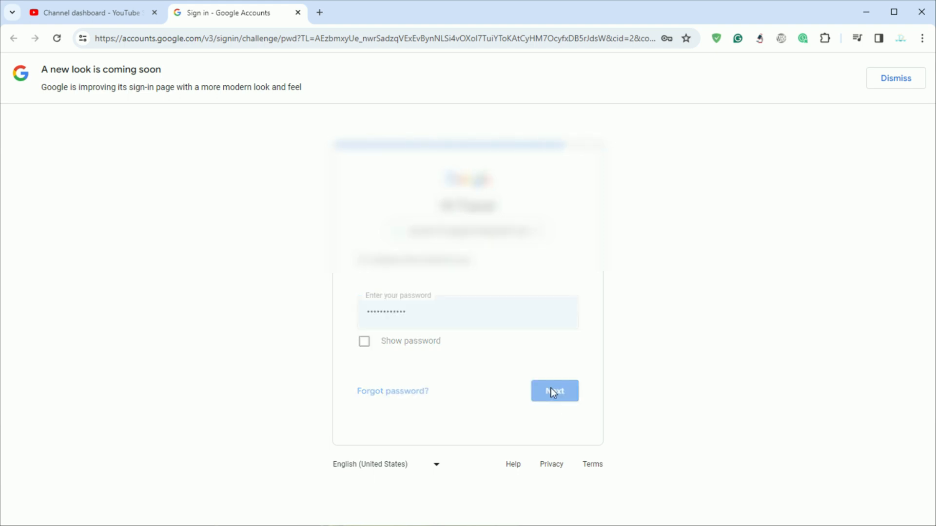
pyautogui.click(553, 391)
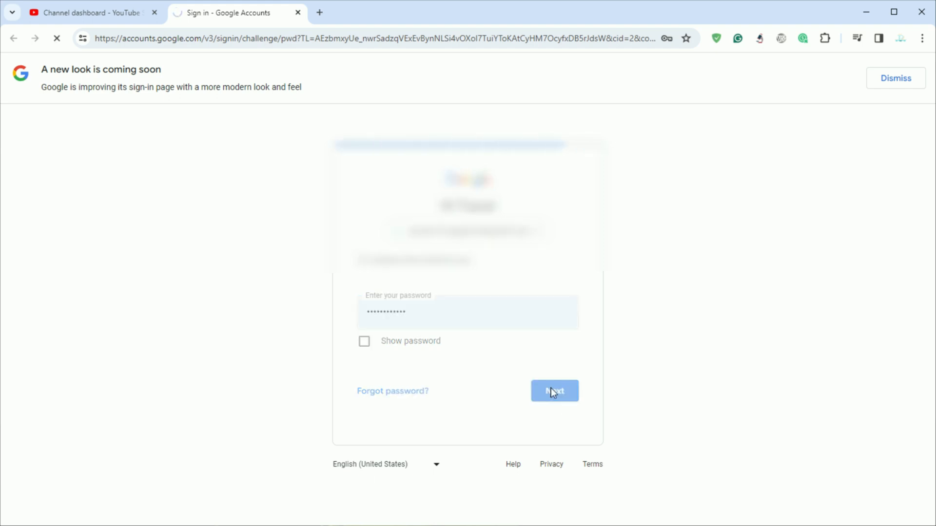
# - Expand 'I want to permanently delete my content' and tick both confirmation checkboxes
pyautogui.click(553, 391)
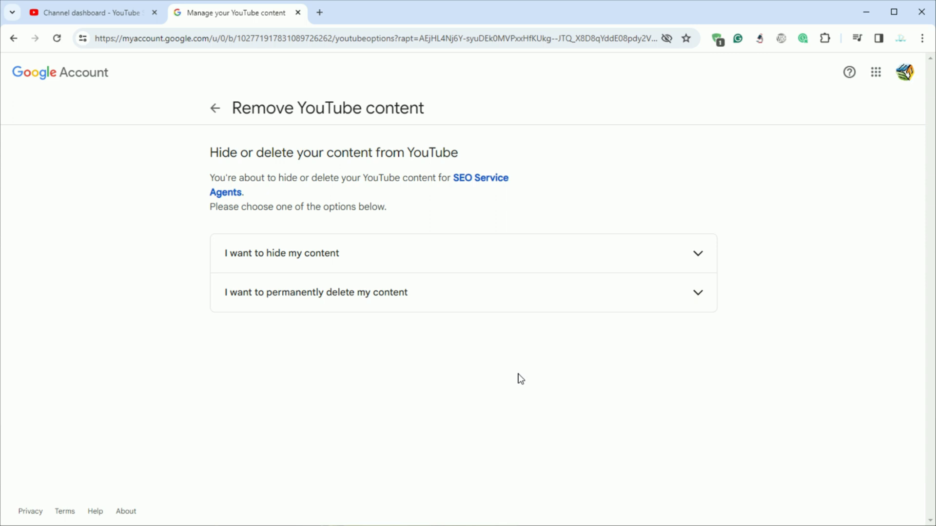
pyautogui.moveTo(288, 147)
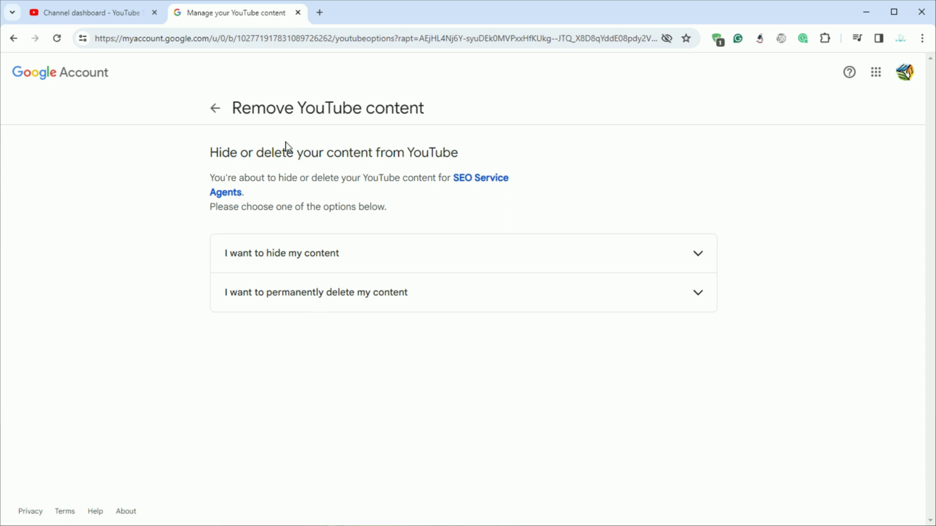
pyautogui.moveTo(342, 299)
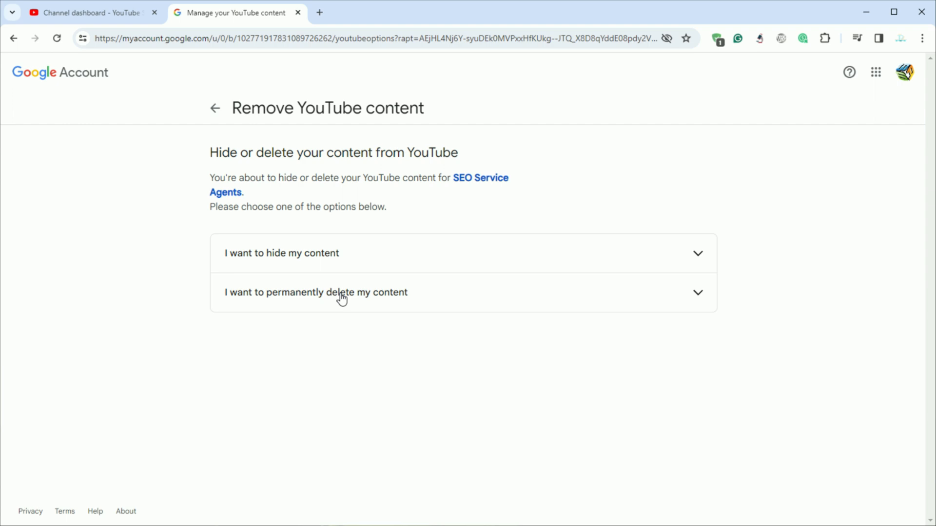
pyautogui.click(316, 292)
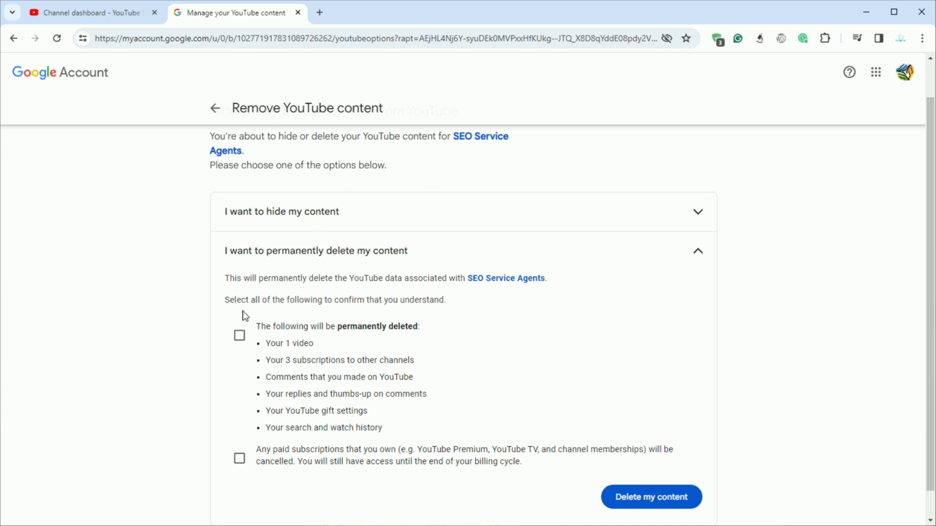
pyautogui.click(239, 335)
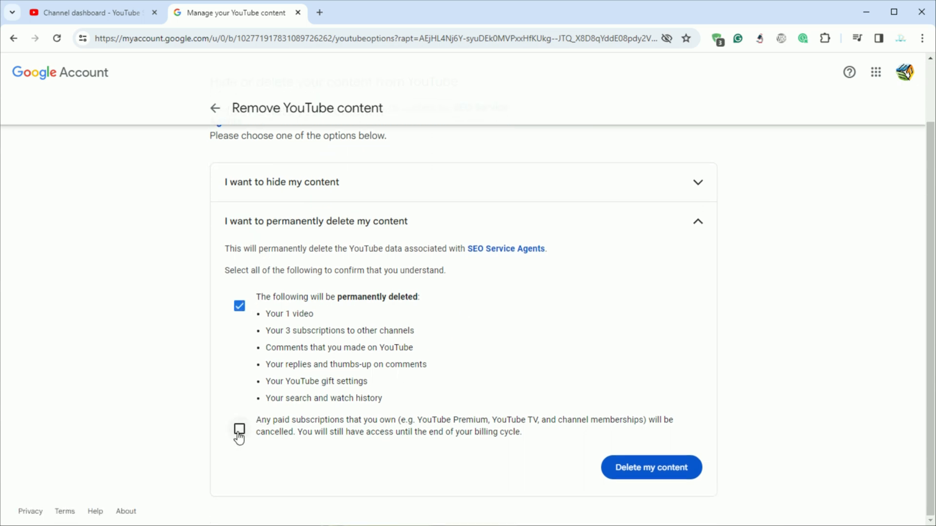
pyautogui.click(238, 429)
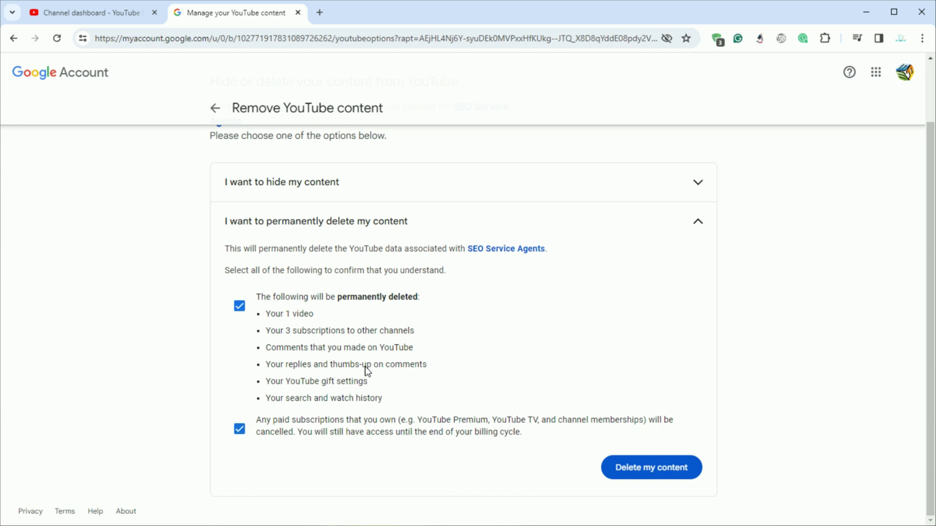
pyautogui.moveTo(651, 468)
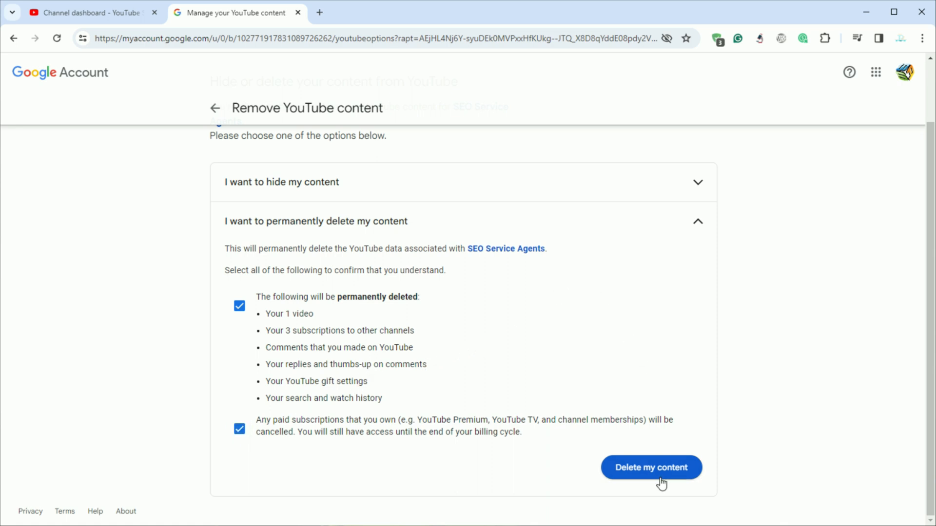
# - Start 'Delete my content' and enter the channel name 'SEO Service Agents' to confirm
pyautogui.click(651, 468)
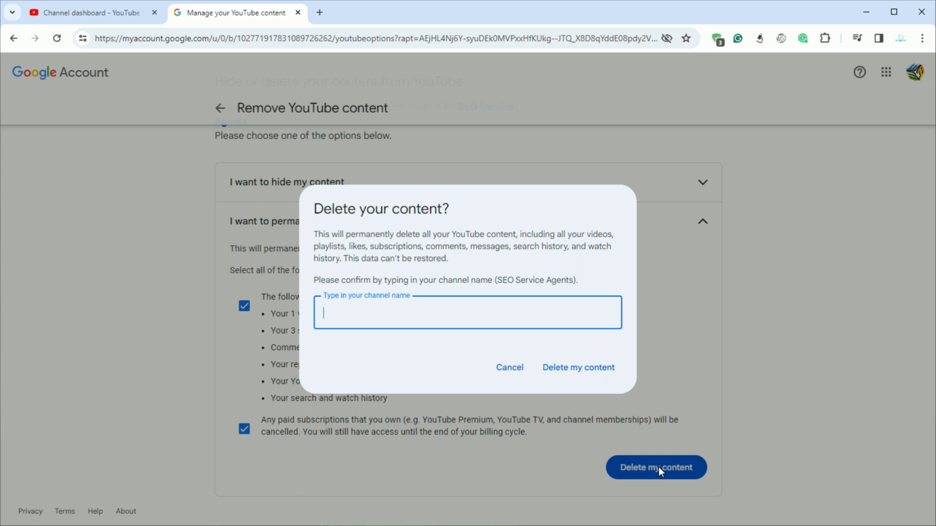
pyautogui.moveTo(373, 316)
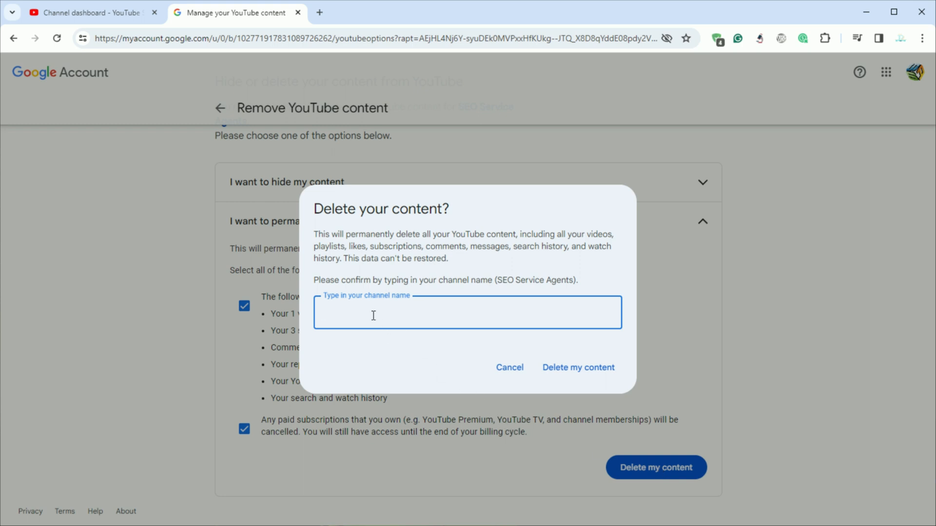
pyautogui.write('S')
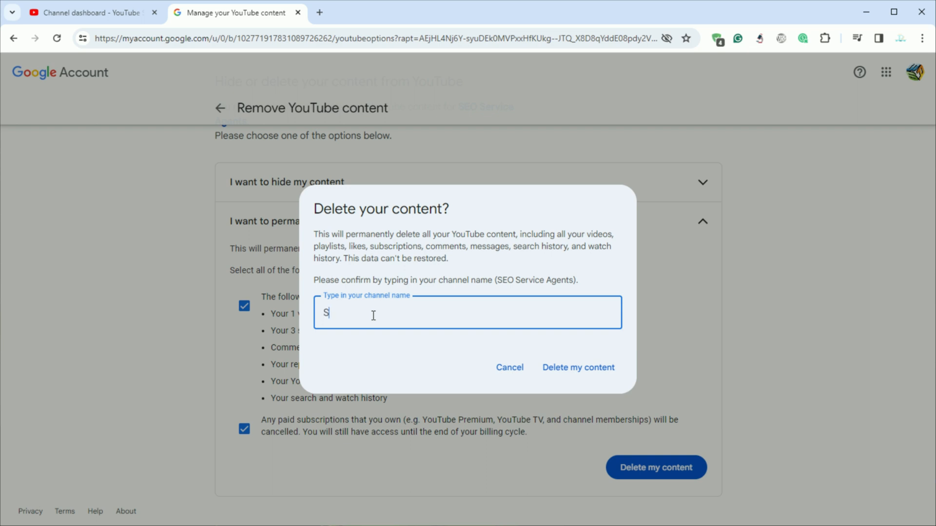
pyautogui.write('EO Ser')
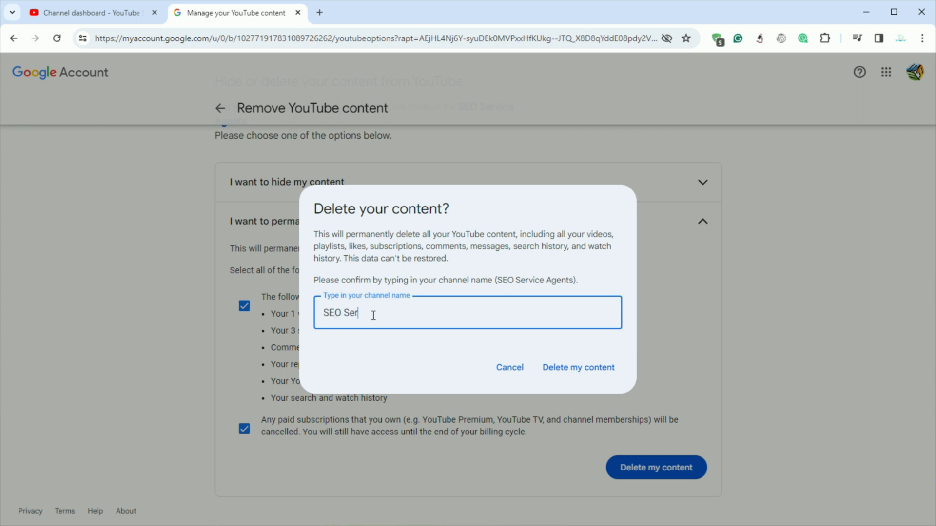
pyautogui.write('vice A')
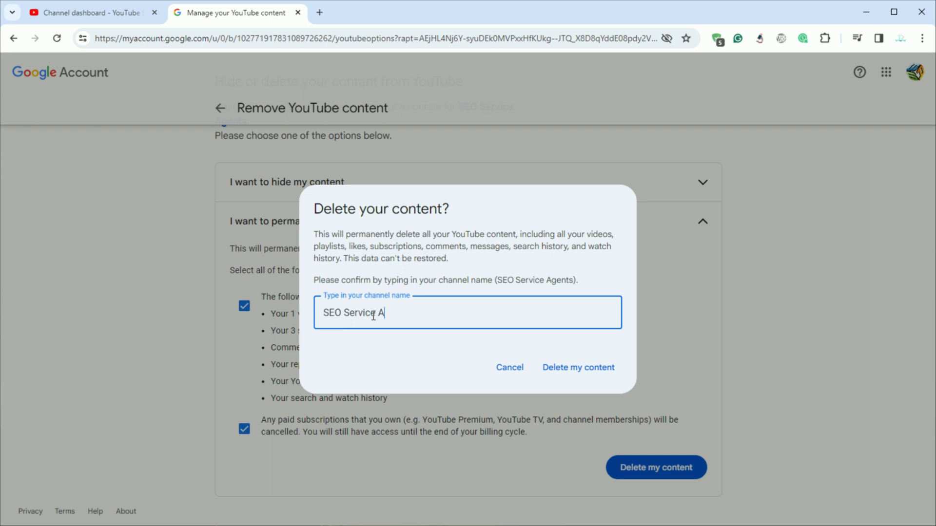
pyautogui.write('gents')
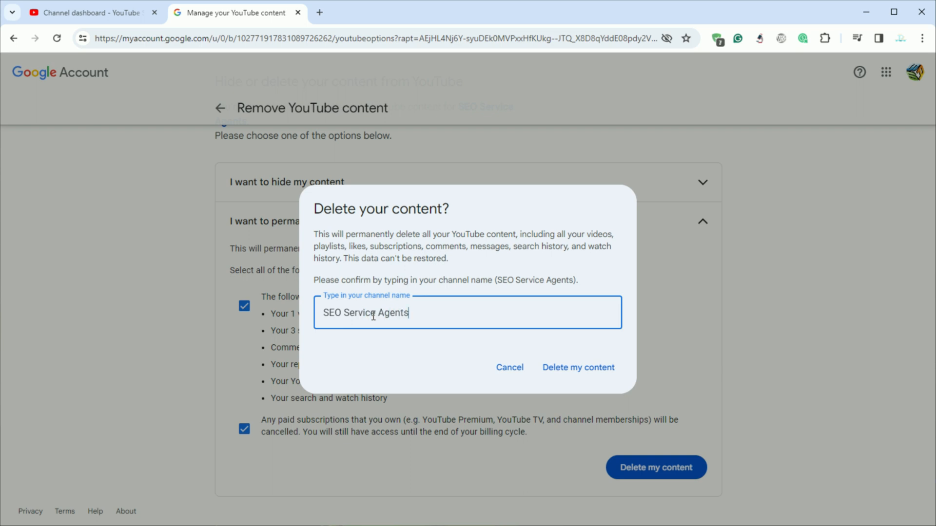
pyautogui.moveTo(578, 367)
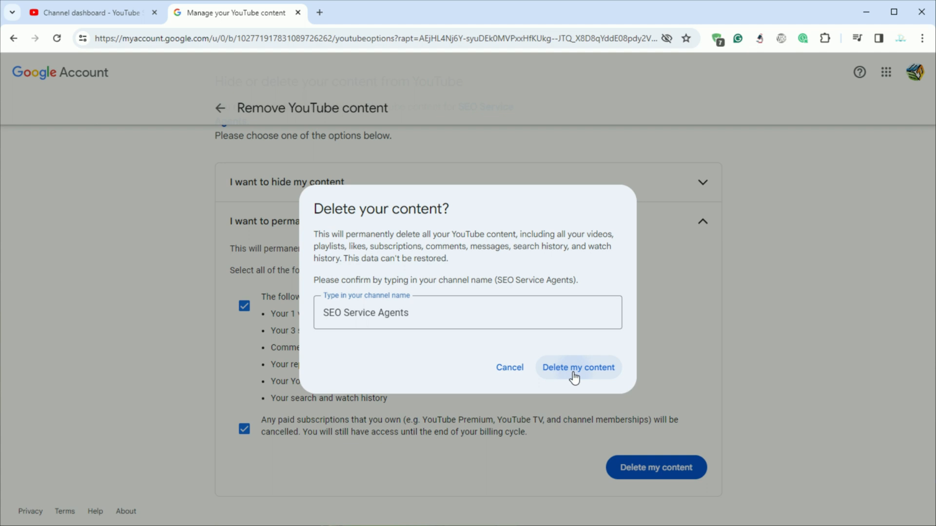
# - Confirm 'Delete my content' in the final confirmation dialog
pyautogui.click(577, 367)
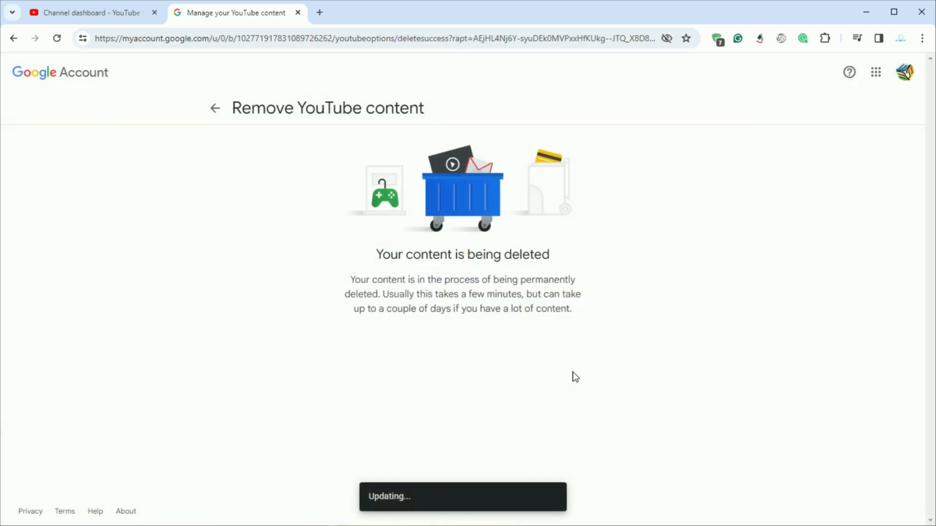
pyautogui.moveTo(403, 276)
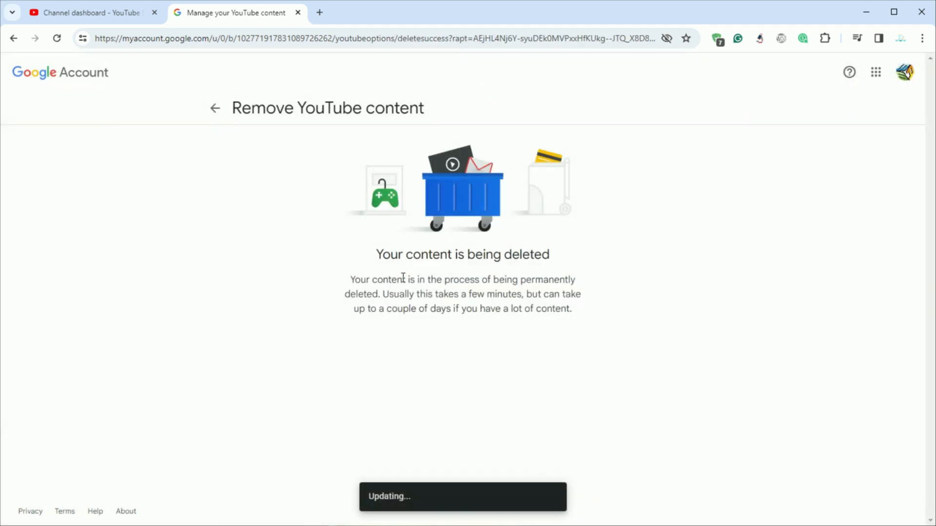
pyautogui.moveTo(441, 305)
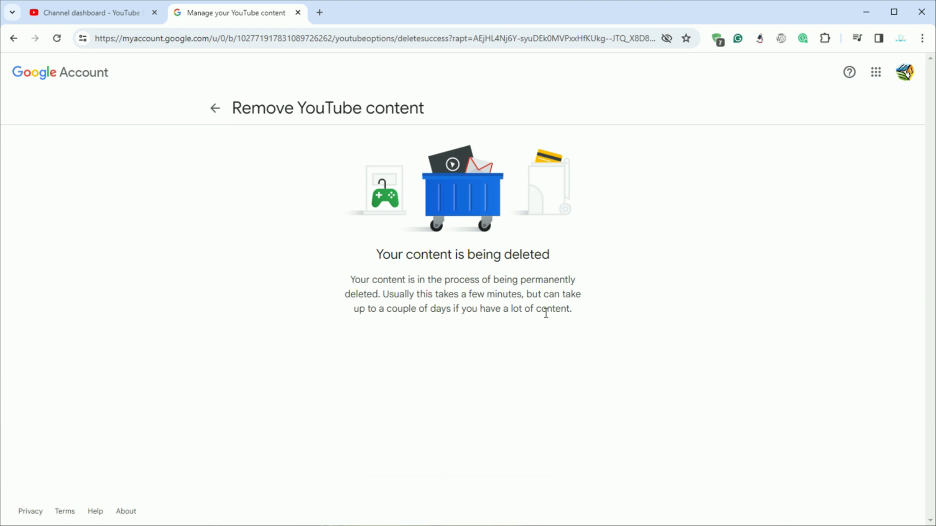
pyautogui.moveTo(524, 286)
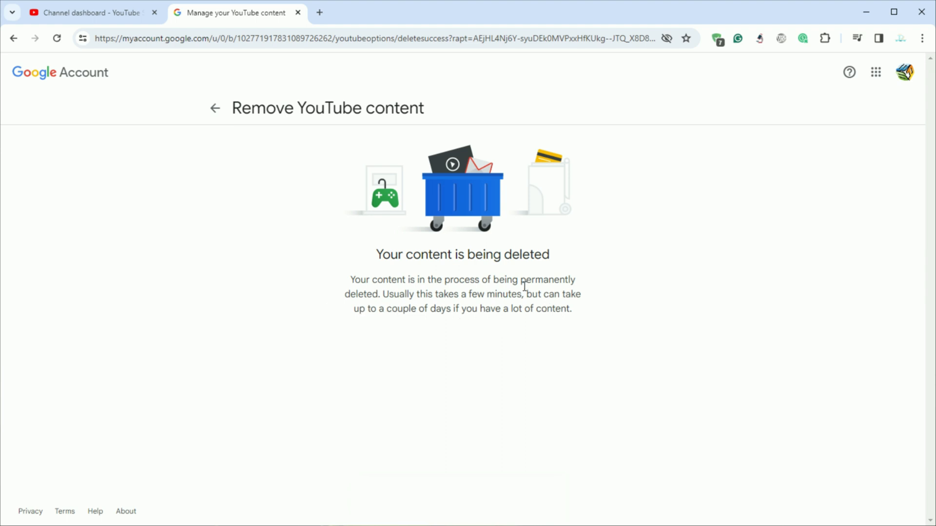
pyautogui.moveTo(214, 108)
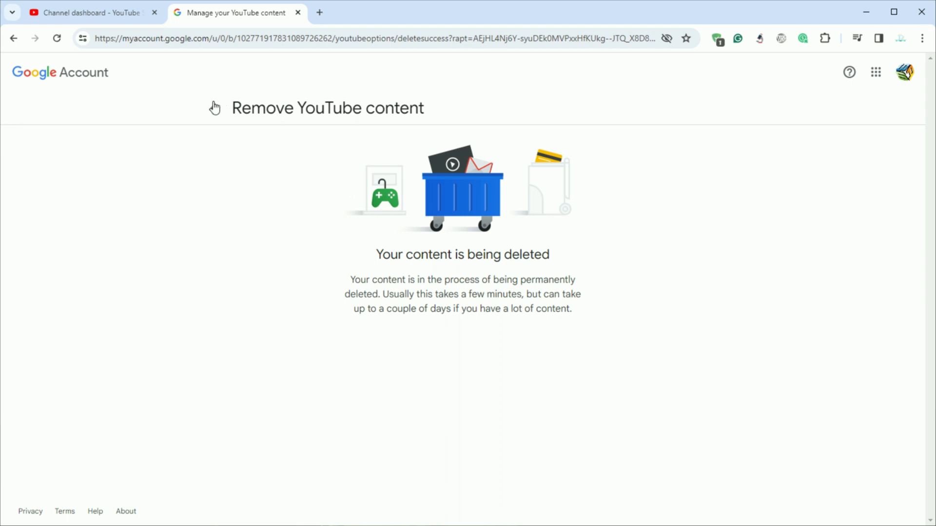